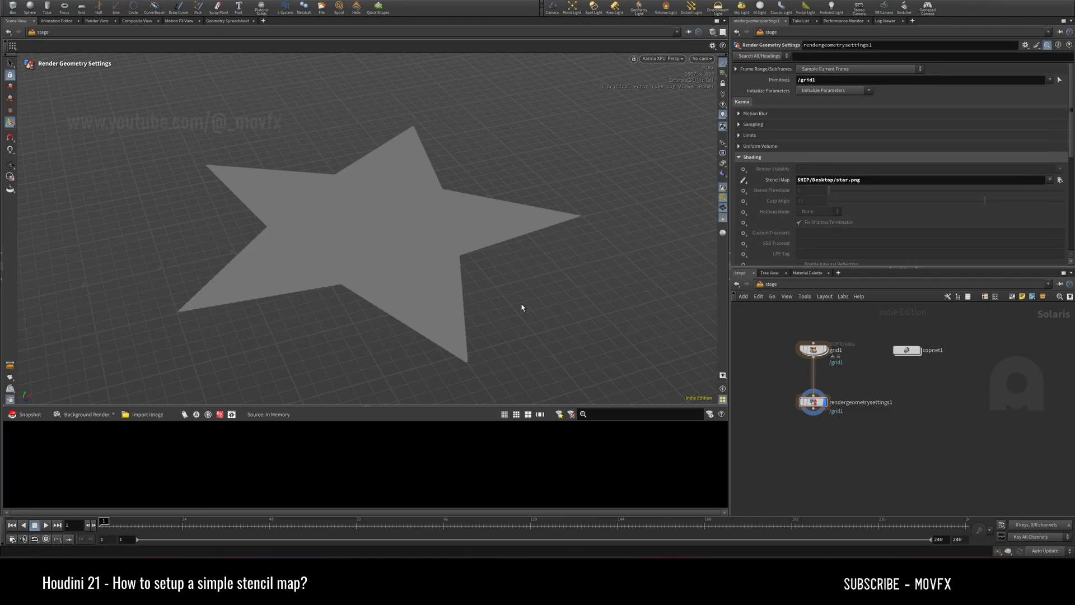
pyautogui.moveTo(529, 315)
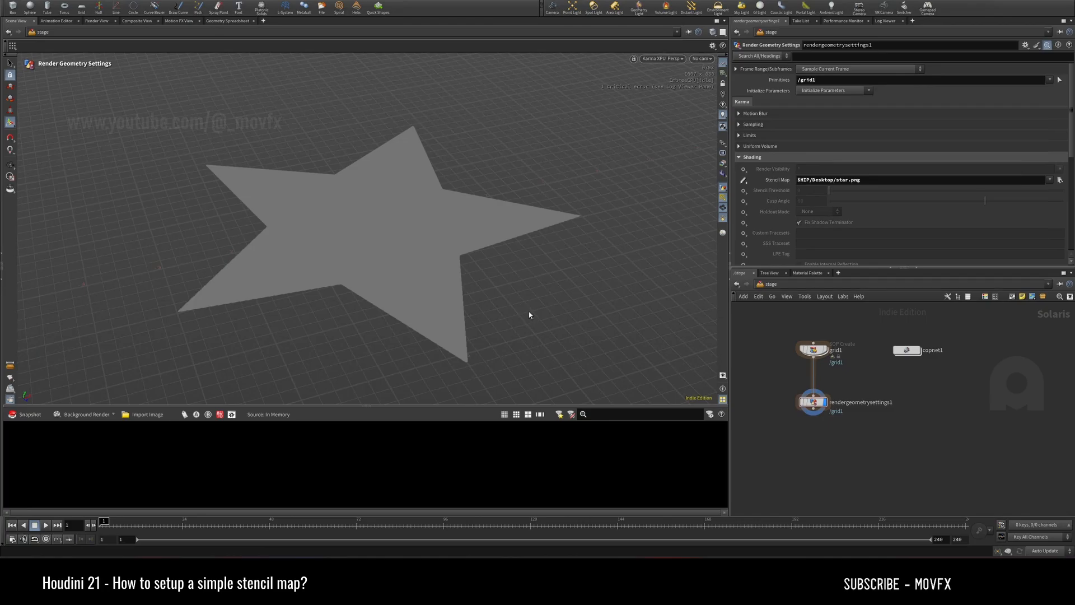
pyautogui.moveTo(431, 258)
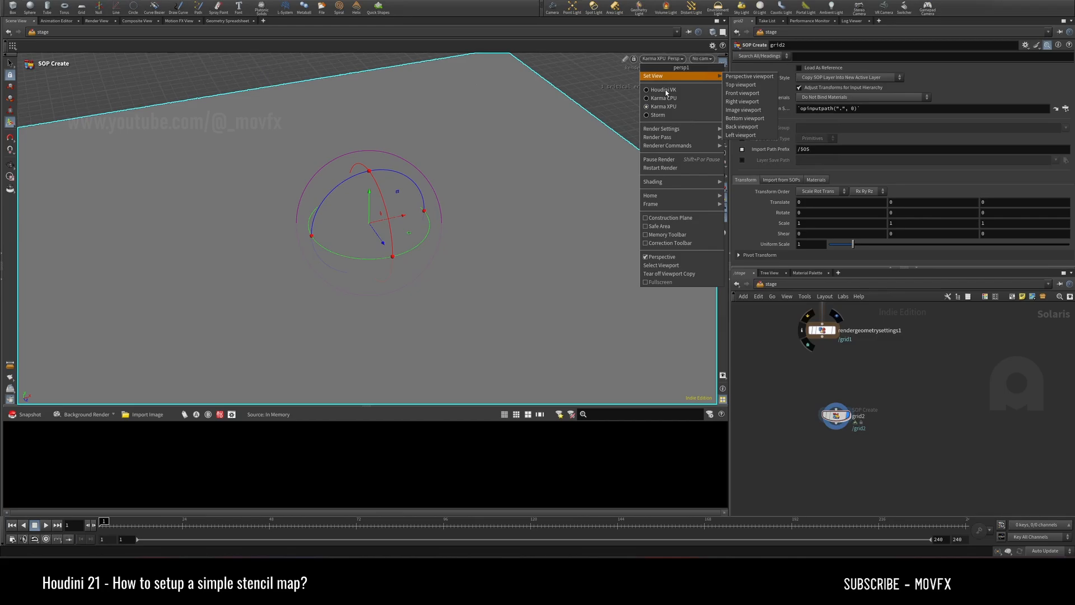
# Switch the viewport to Houdini GL and add a Grid SOP inside the SOP Create
pyautogui.click(511, 194)
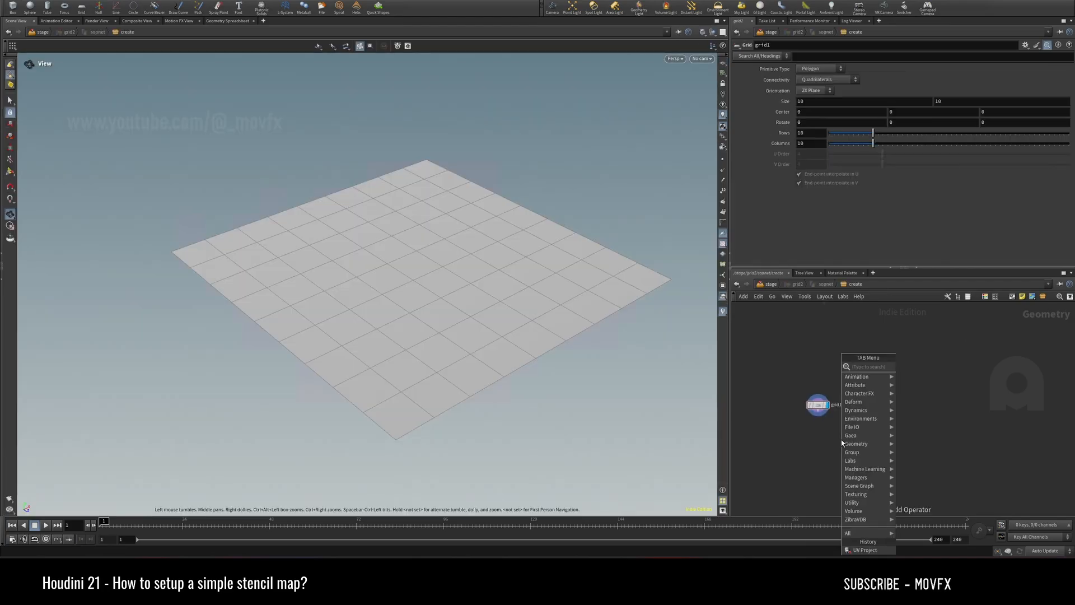
pyautogui.write('uvp')
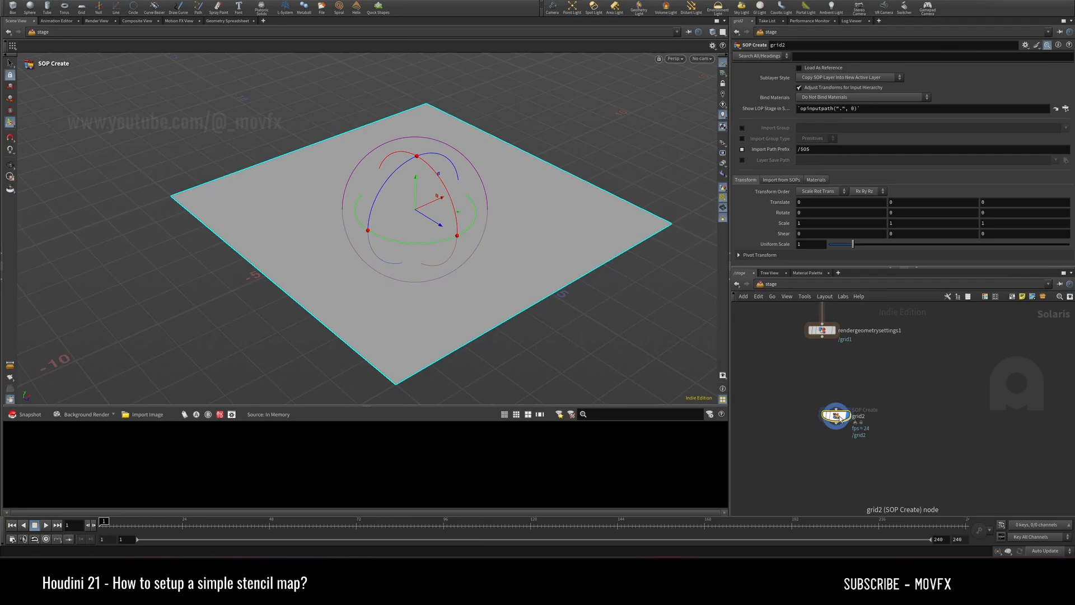
# Pan the network to free space below grid2 for the next node
pyautogui.moveTo(835, 417); pyautogui.dragTo(821, 380)
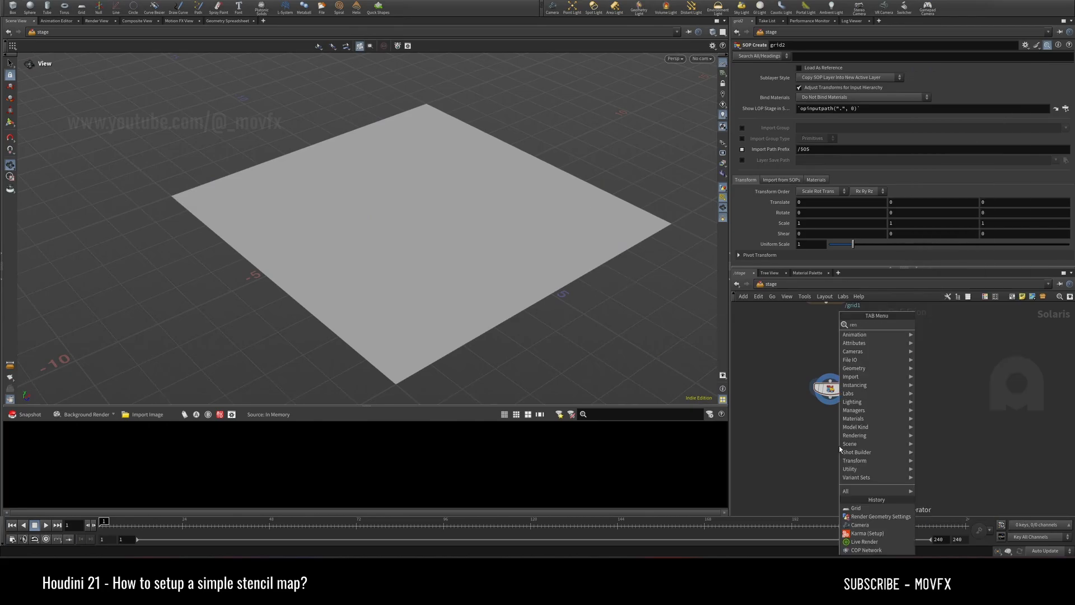
# Add Render Geometry Settings after grid2 targeting /grid2/, with Shading expanded
pyautogui.click(879, 515)
pyautogui.write('/')
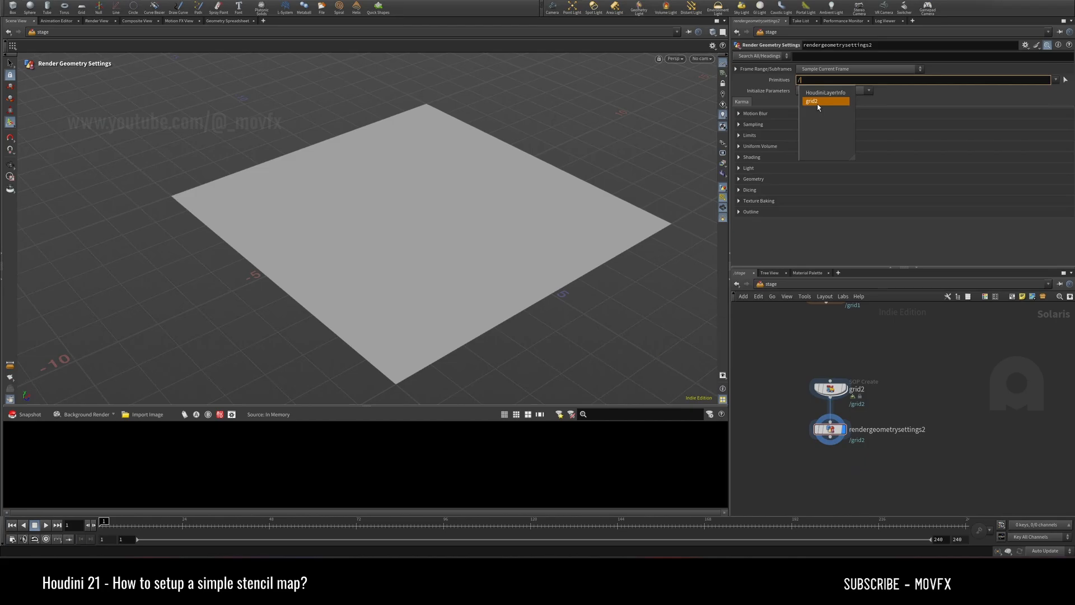
pyautogui.click(812, 101)
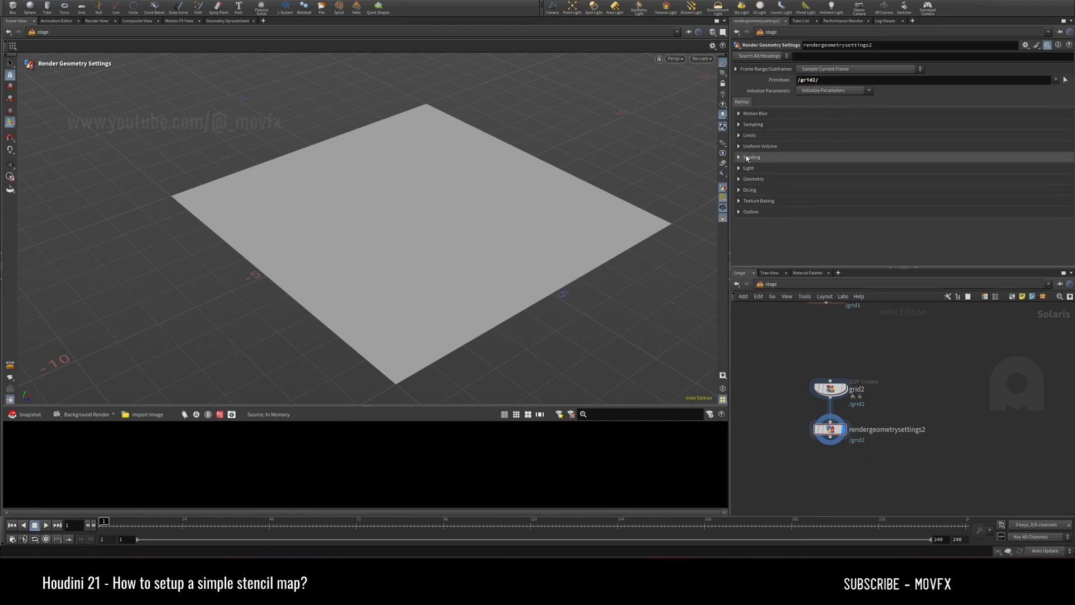
pyautogui.click(752, 157)
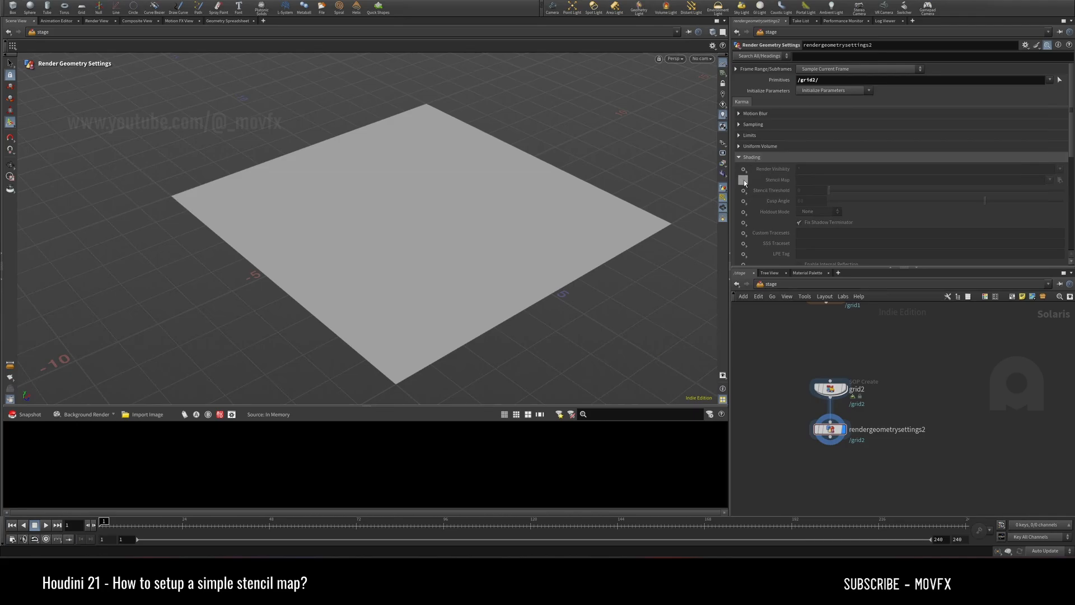
# Set the Stencil Map to star.png from $HIP/Desktop
pyautogui.click(744, 180)
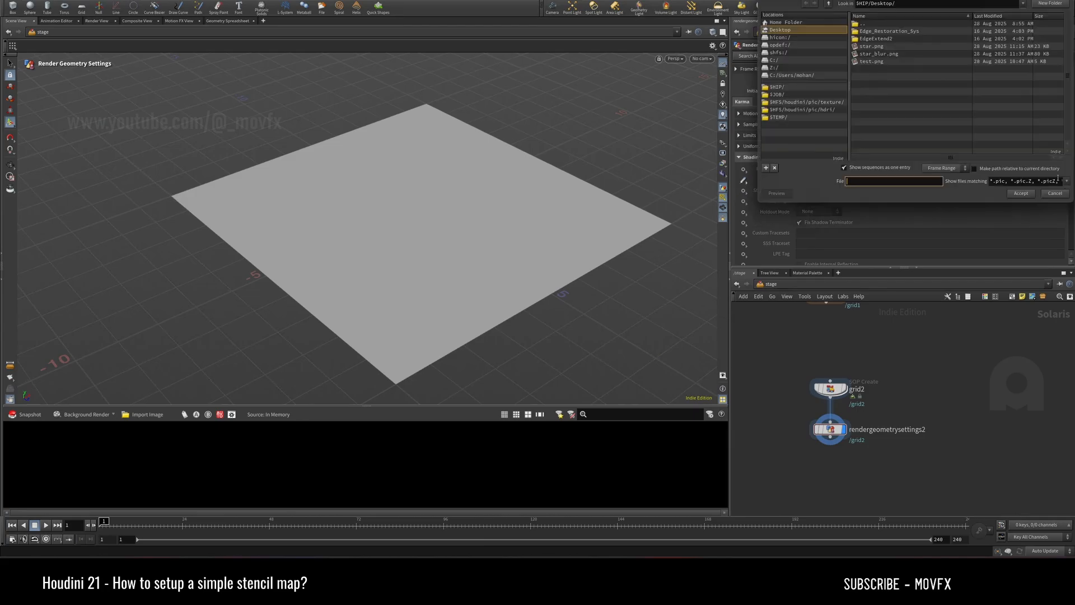
pyautogui.click(871, 46)
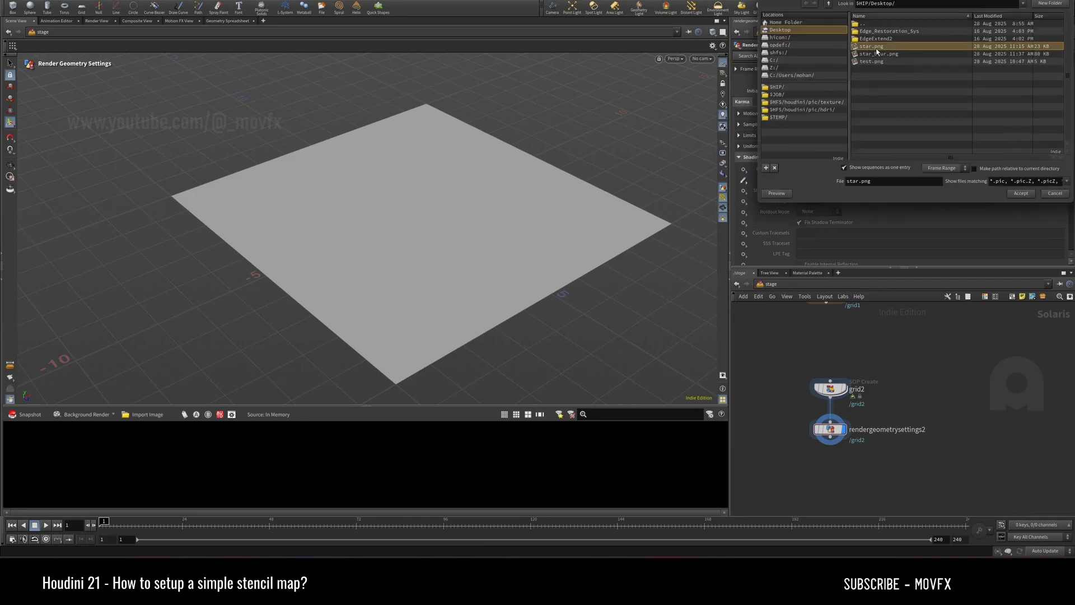
pyautogui.click(1021, 192)
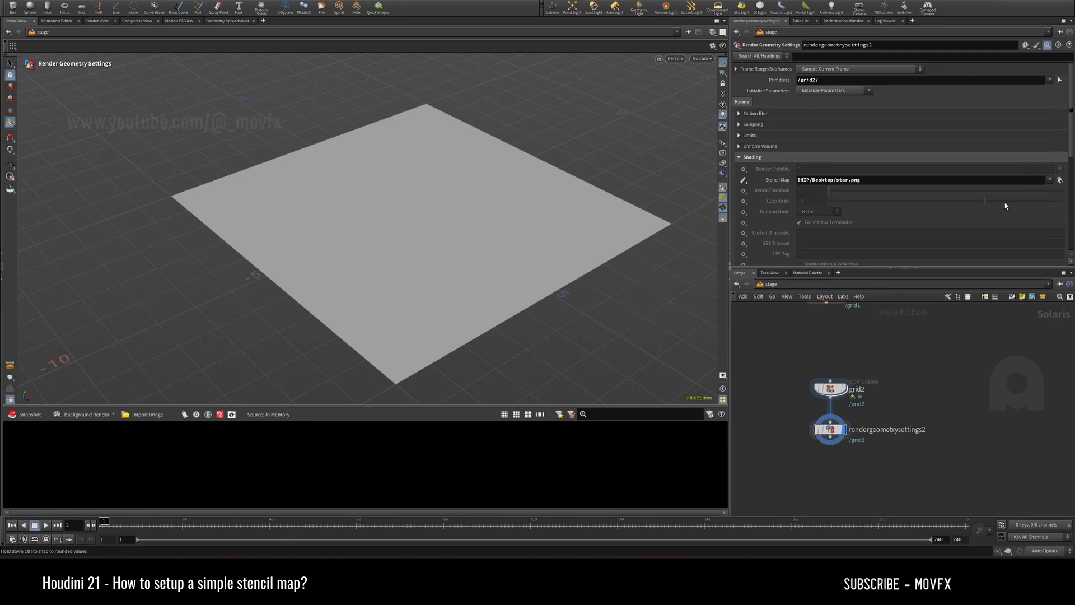
pyautogui.moveTo(904, 418)
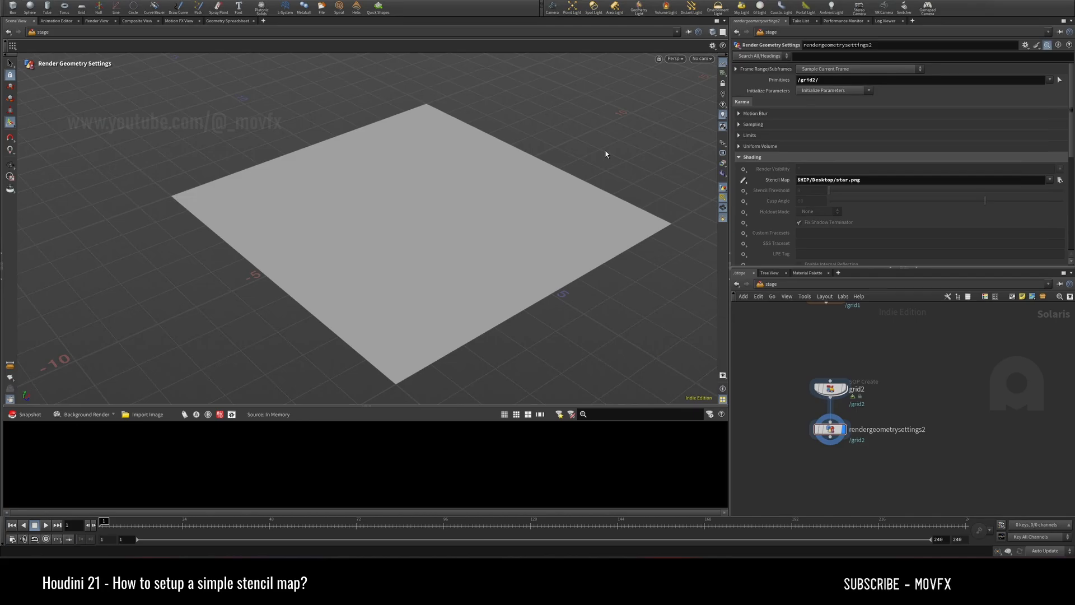
# Render the viewport with Karma XPU so the grid shows as a star cutout
pyautogui.click(674, 59)
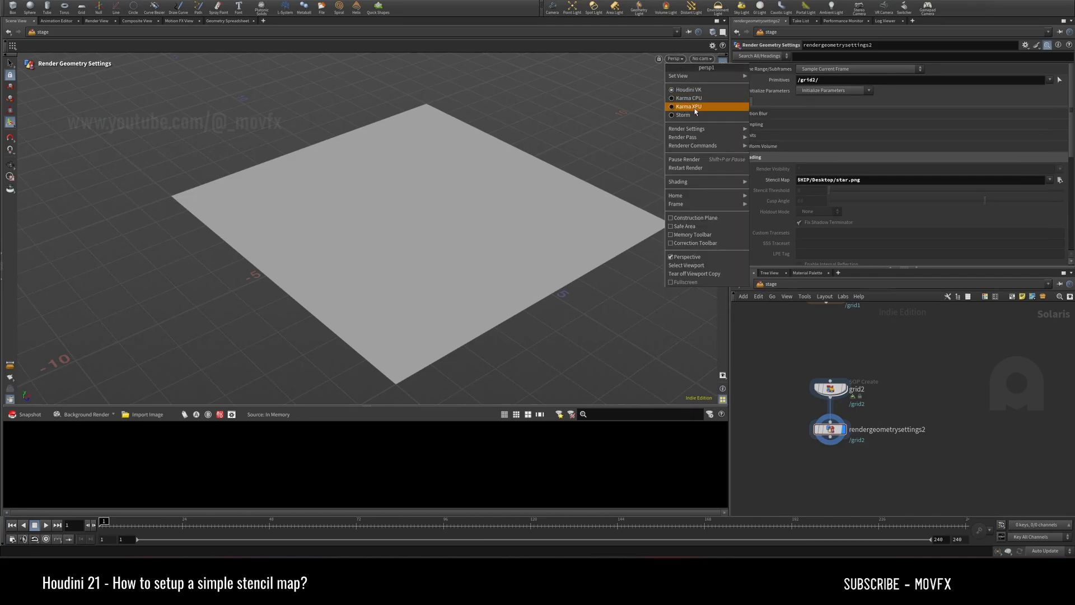
pyautogui.click(687, 107)
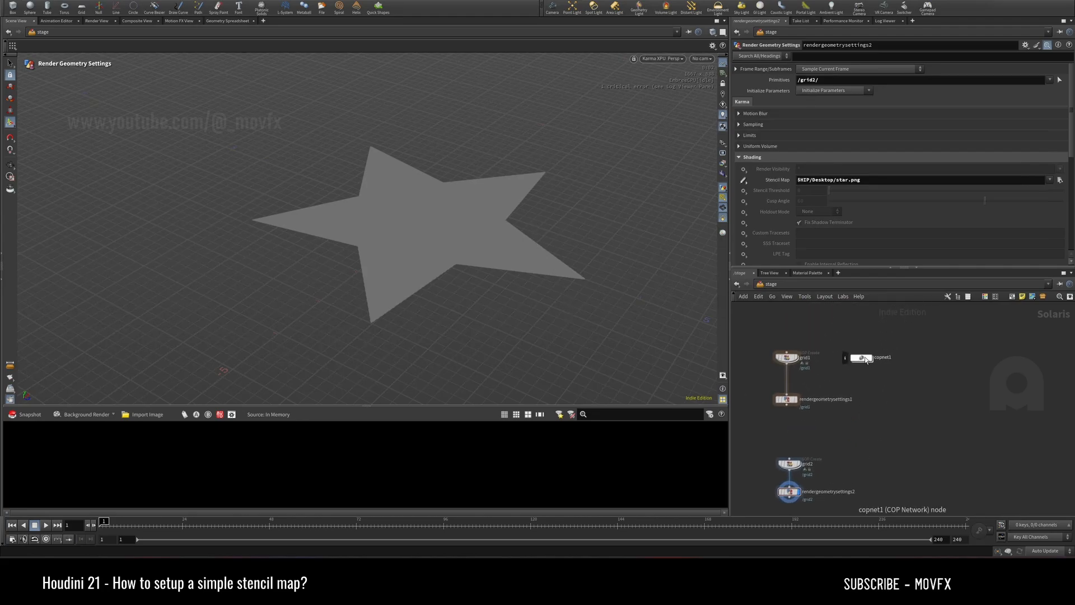
# Create rendergeometrysettings3 with Stencil Map op:/stage/copnet1/null1, then select rendergeometrysettings2
pyautogui.doubleClick(862, 357)
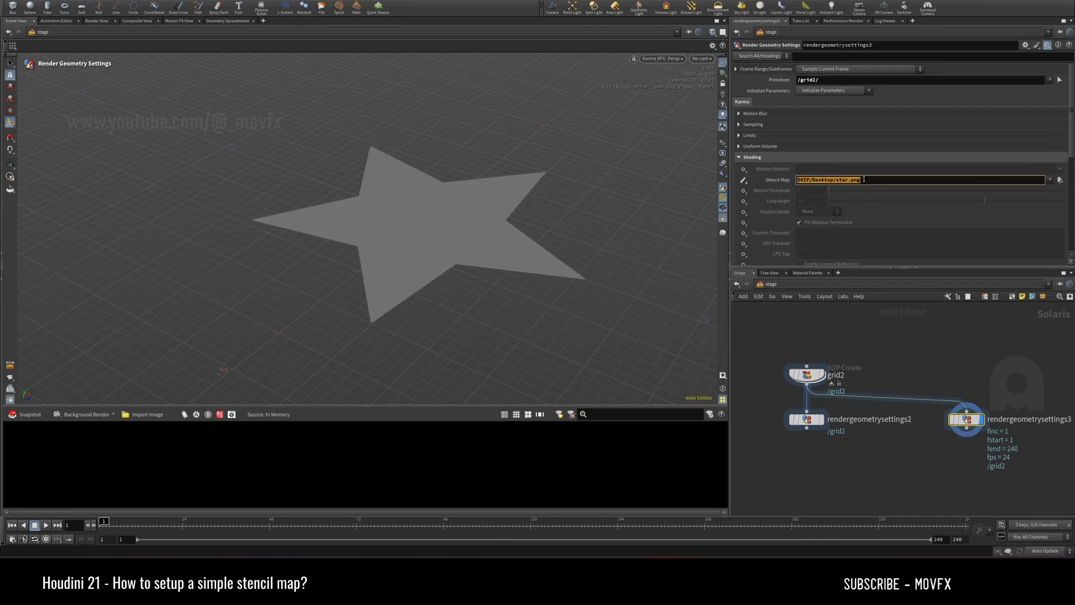
pyautogui.write('op:/stage/copnet1/null1`')
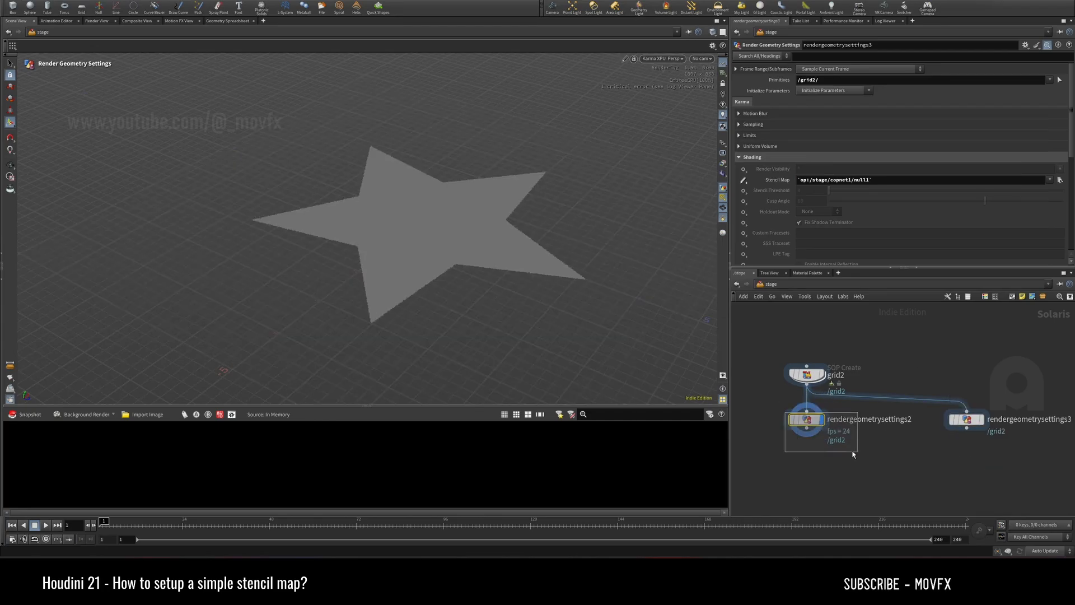
pyautogui.click(965, 419)
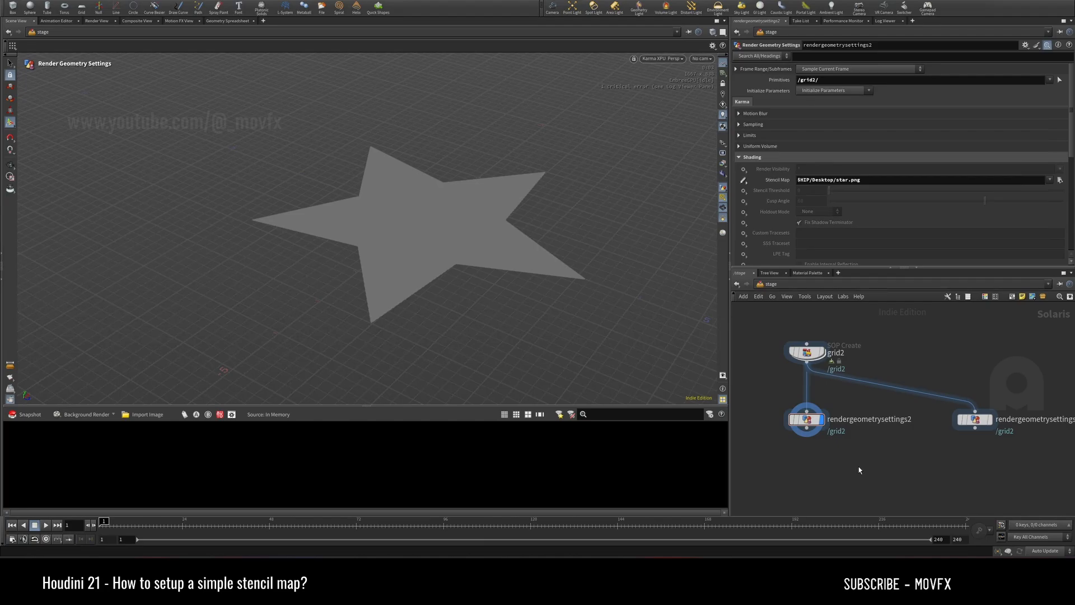
pyautogui.moveTo(860, 454)
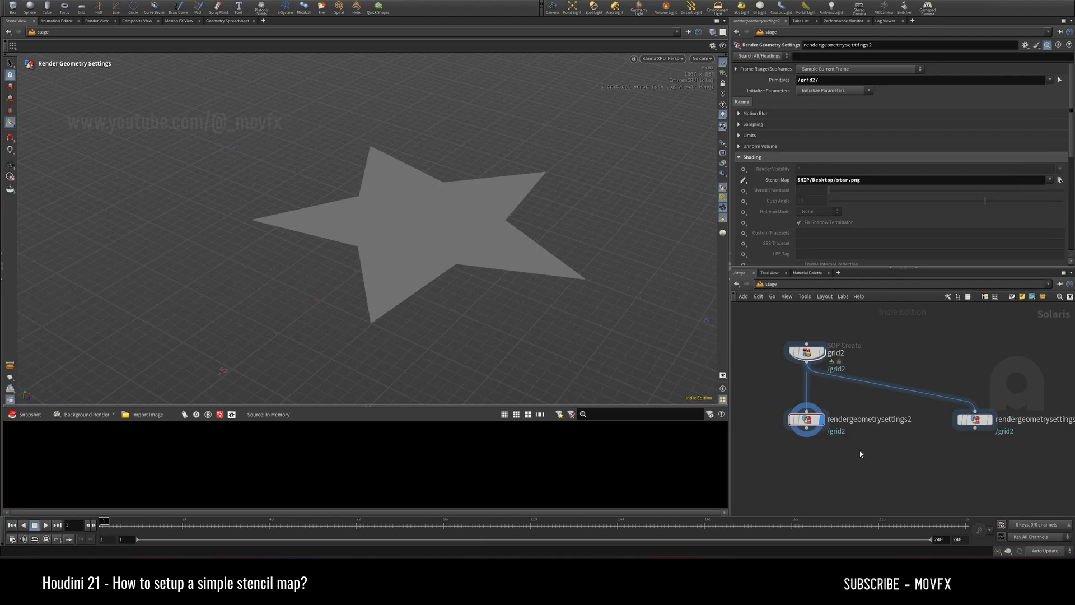
pyautogui.moveTo(849, 459)
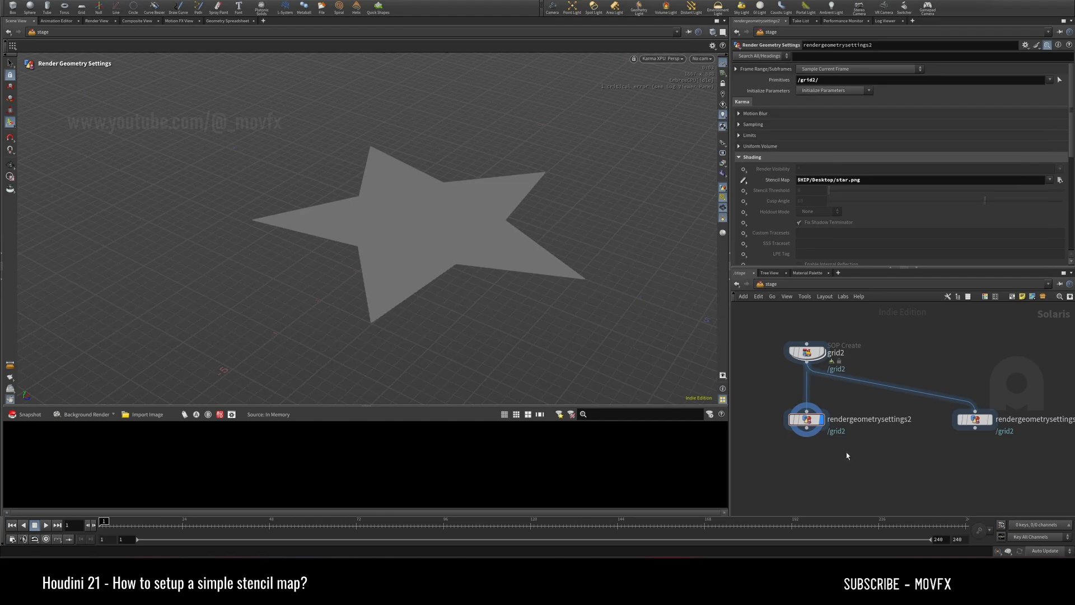
pyautogui.moveTo(845, 461)
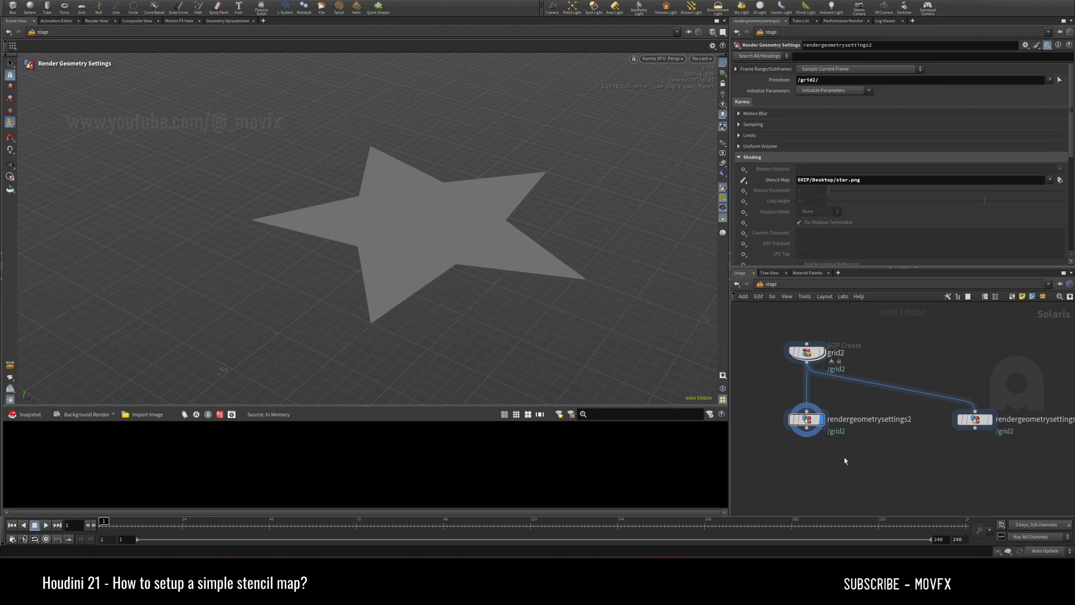
pyautogui.moveTo(843, 457)
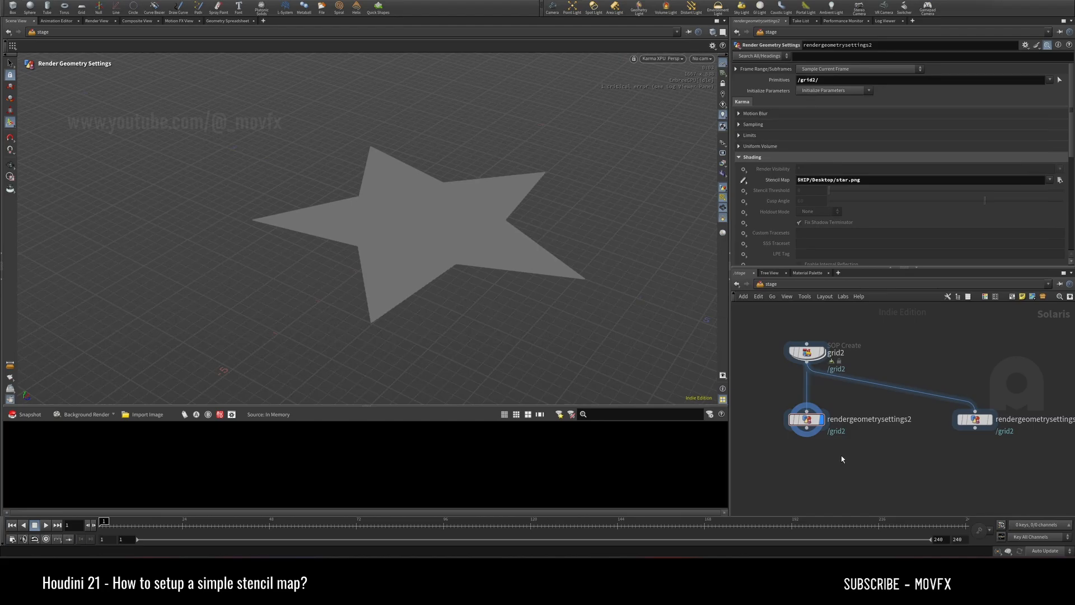
pyautogui.moveTo(872, 233)
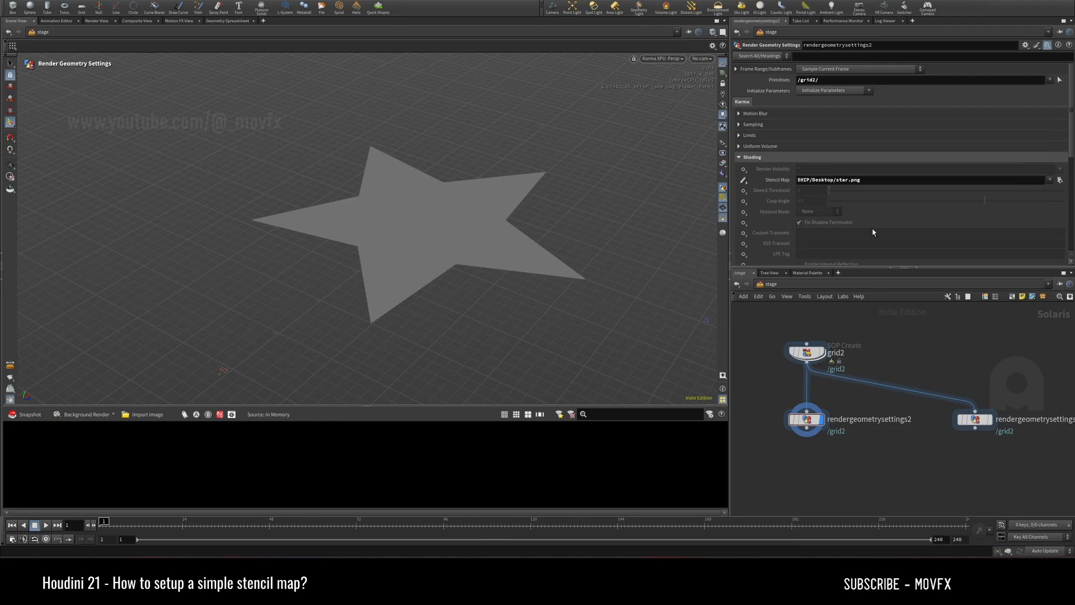
pyautogui.moveTo(816, 356)
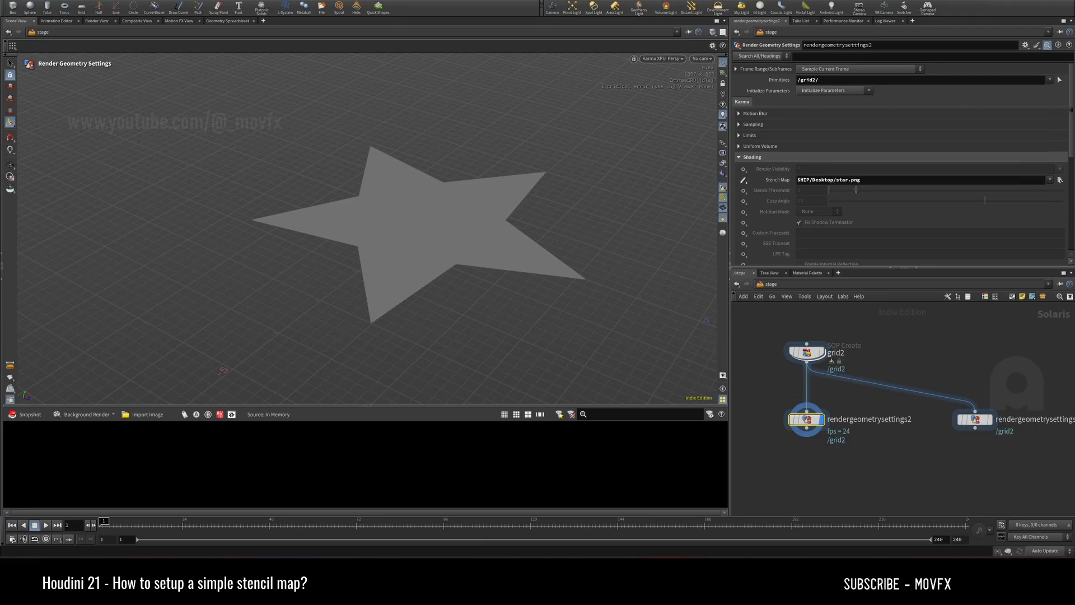
pyautogui.moveTo(838, 470)
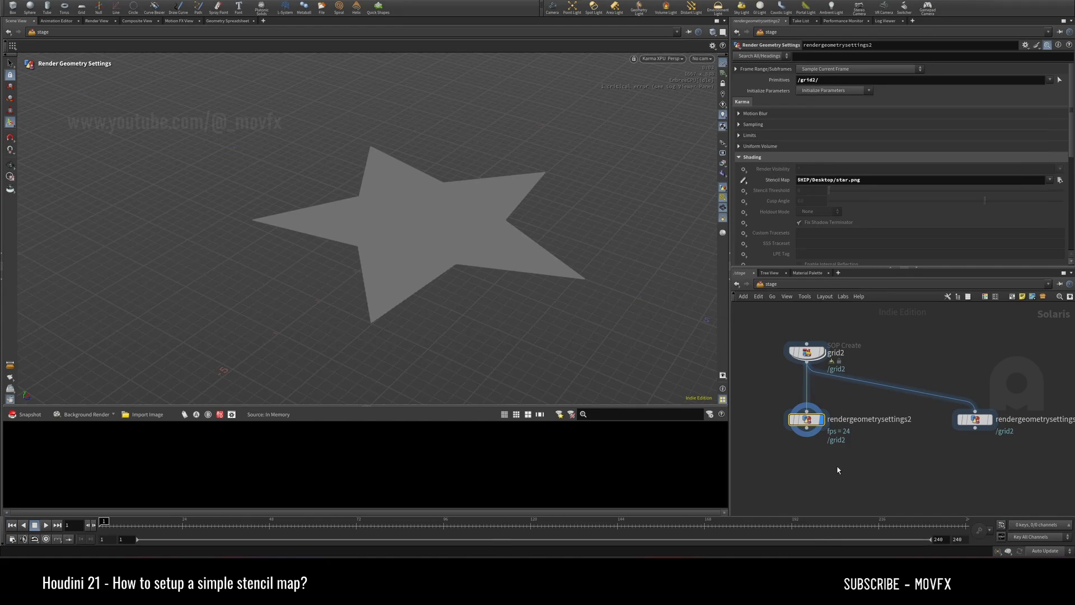
pyautogui.moveTo(836, 460)
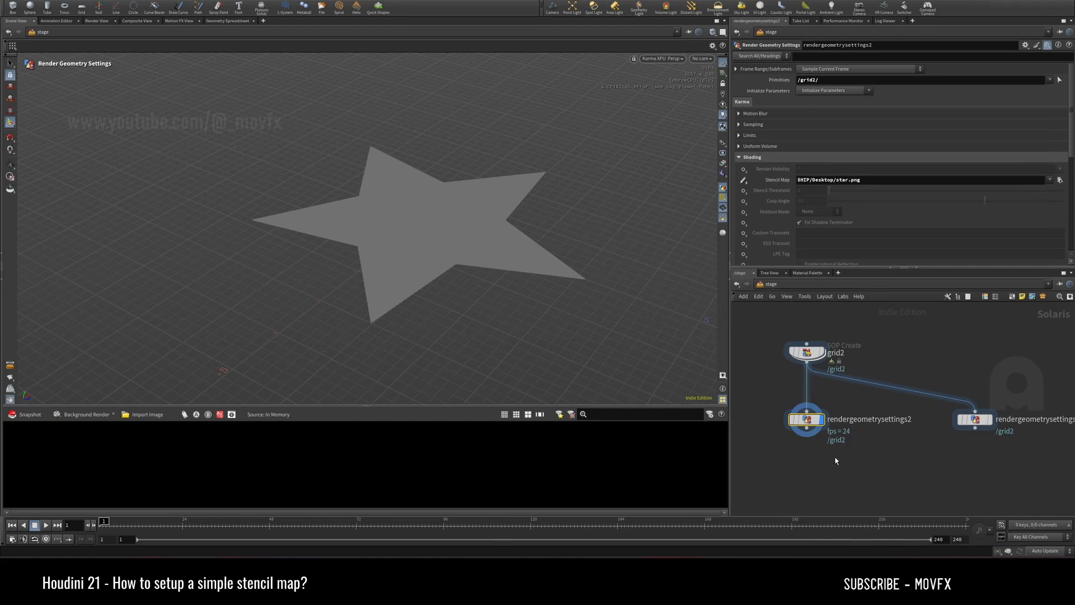